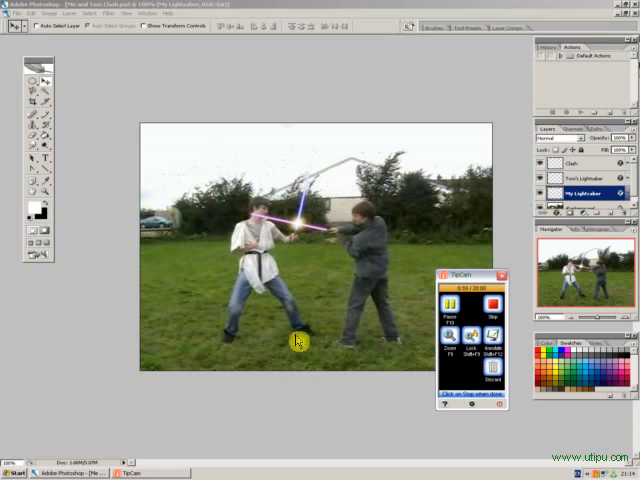
mouse_move(339, 277)
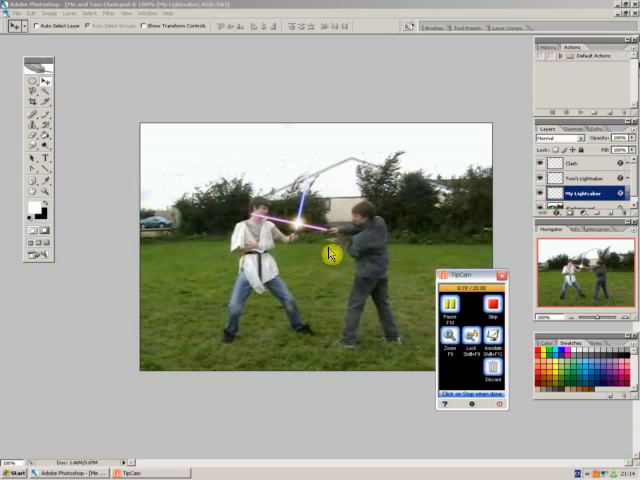
mouse_move(298, 231)
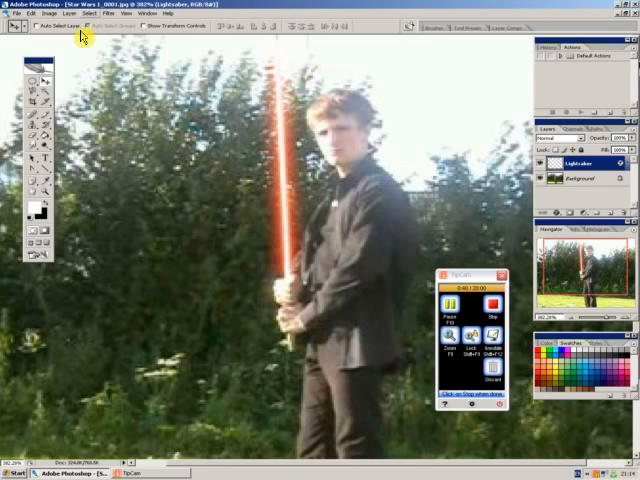
Zoom out to fit the entire Star Wars example photo on screen
click(50, 198)
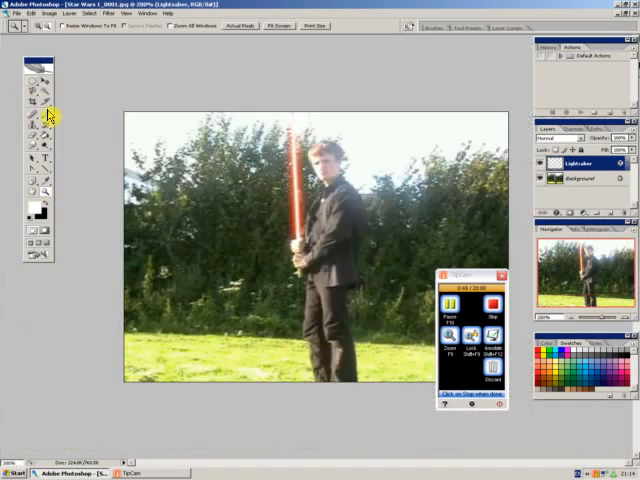
click(31, 56)
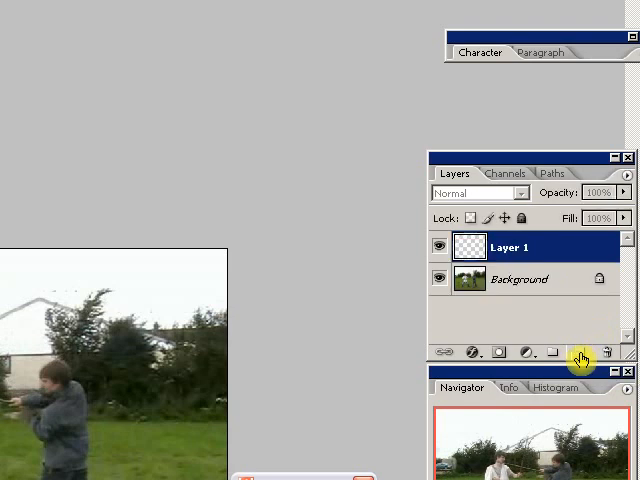
mouse_move(578, 352)
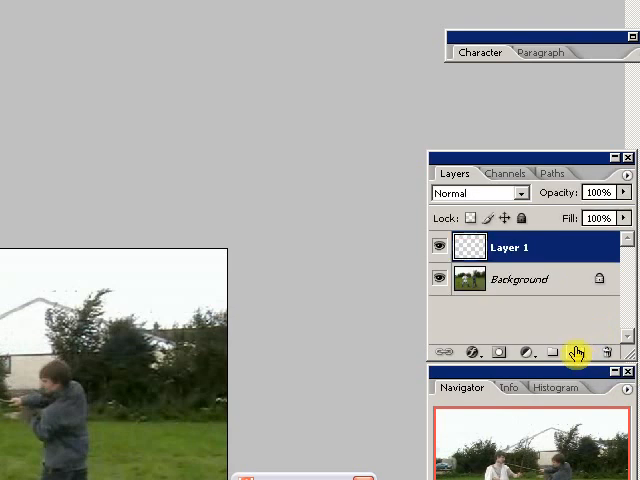
mouse_move(574, 351)
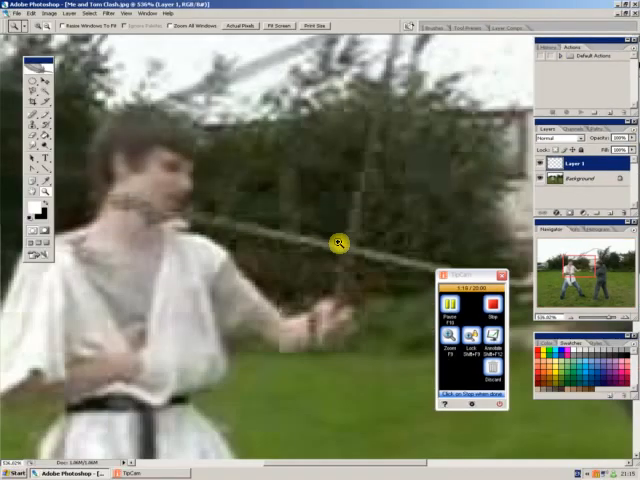
Draw a straight 3 px line path along the left fighter's stick
drag(470, 275, 405, 310)
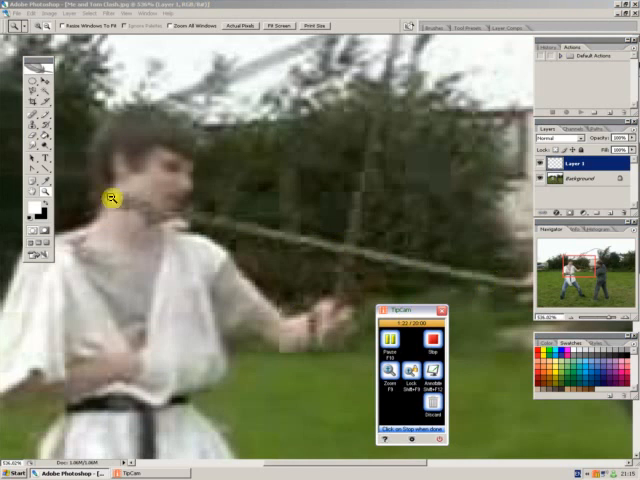
mouse_move(55, 168)
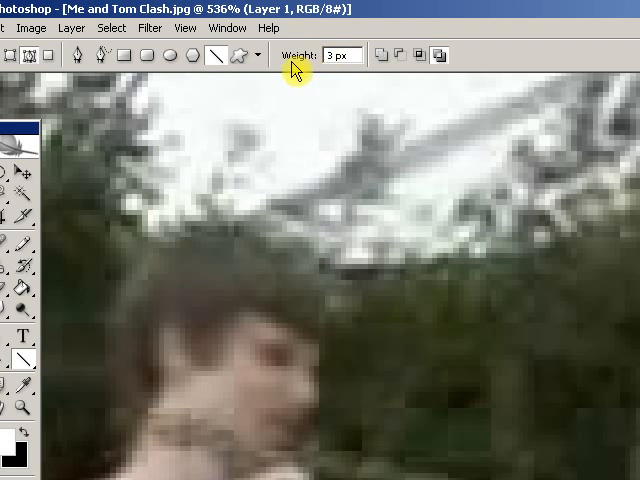
mouse_move(325, 64)
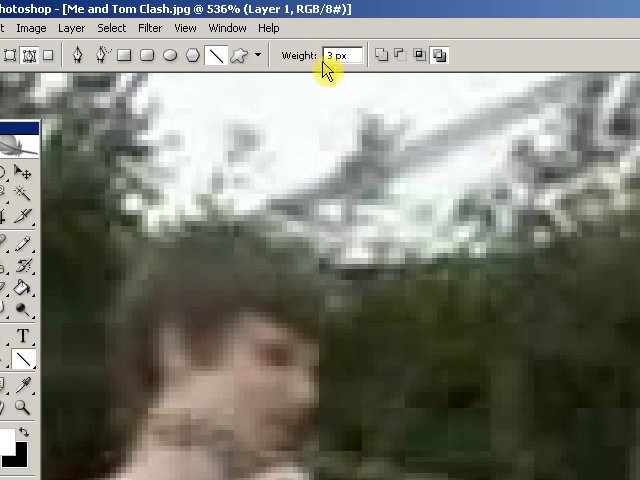
mouse_move(319, 107)
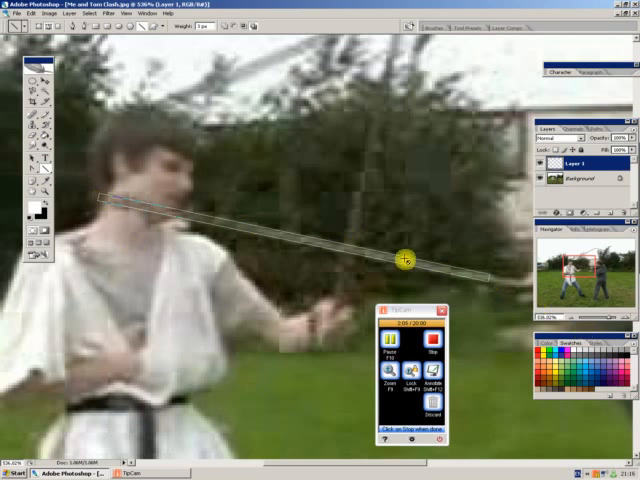
mouse_move(340, 267)
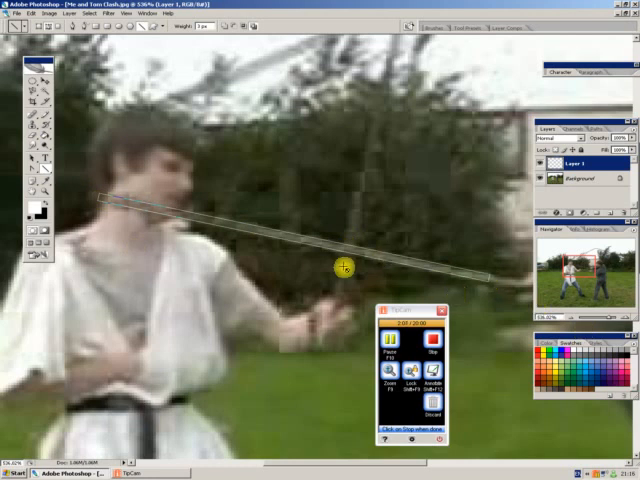
mouse_move(325, 265)
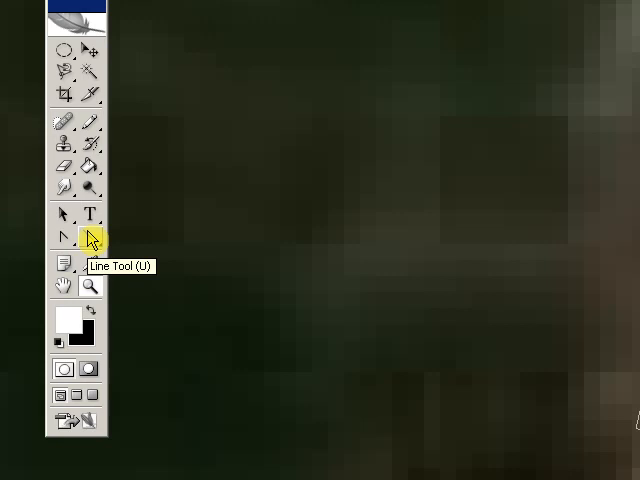
mouse_move(60, 254)
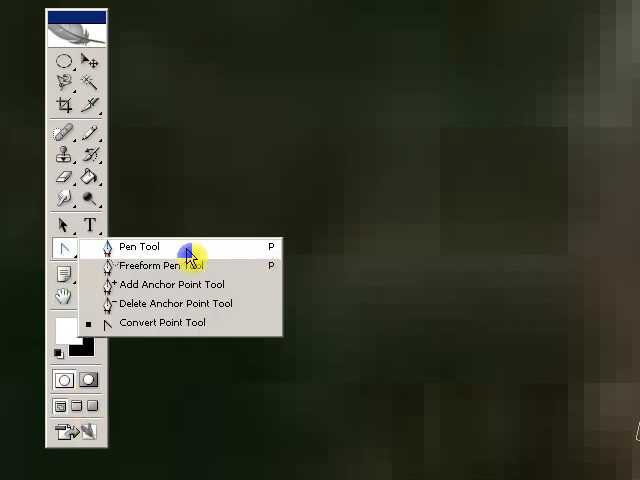
click(140, 247)
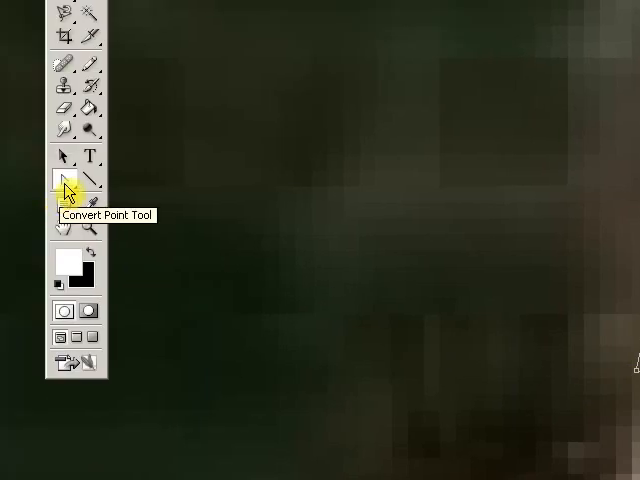
Switch from the Pen tool to the Add Anchor Point Tool
right_click(62, 180)
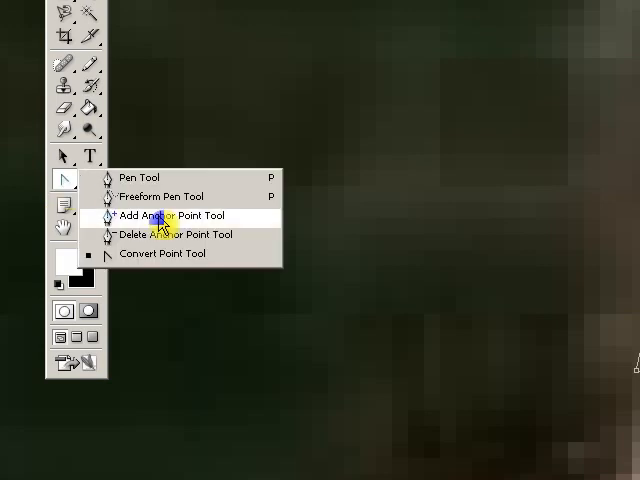
click(170, 216)
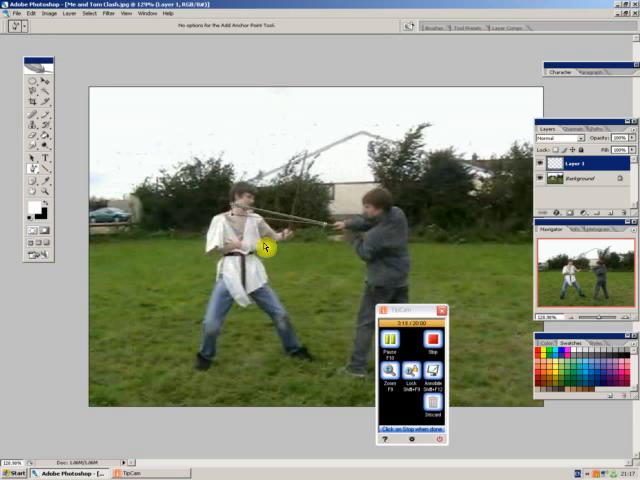
mouse_move(140, 198)
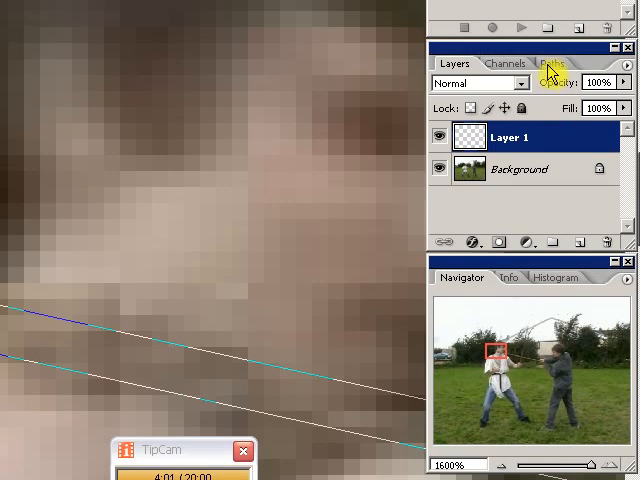
Show the Paths panel with the stick outline's Work Path
click(551, 64)
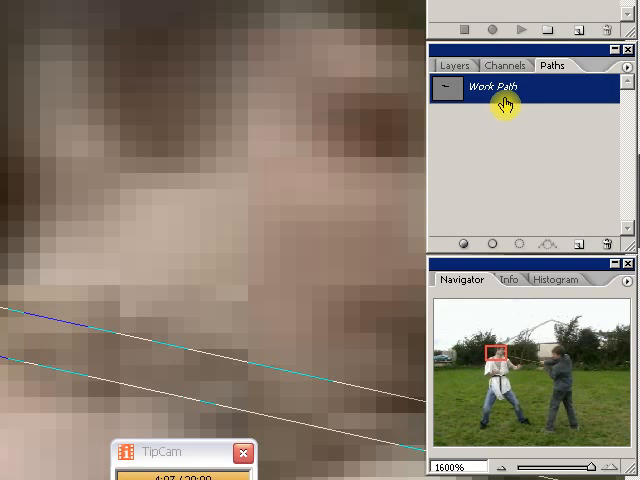
mouse_move(460, 244)
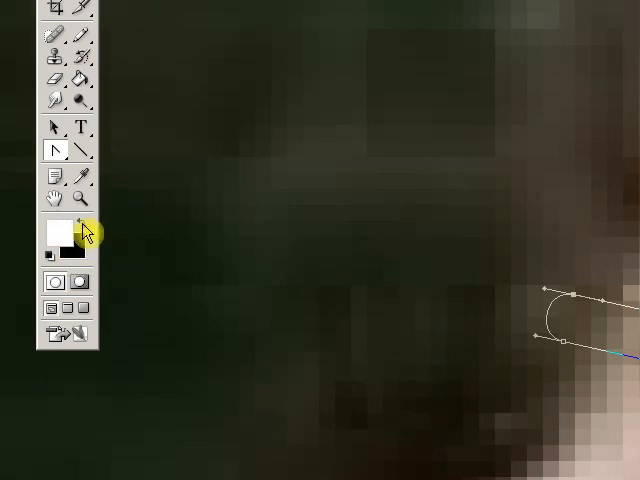
mouse_move(62, 233)
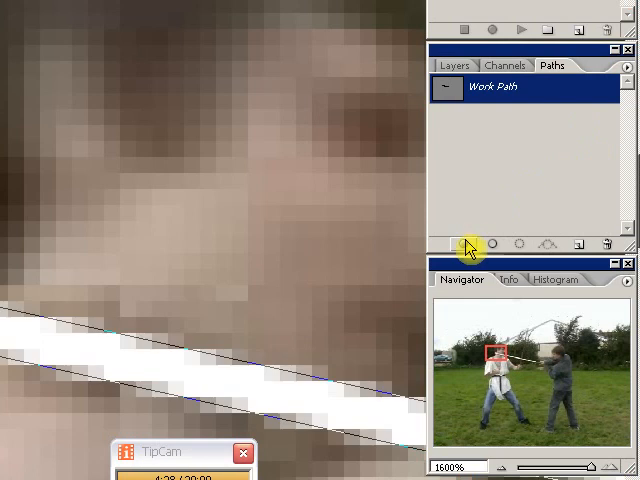
mouse_move(220, 360)
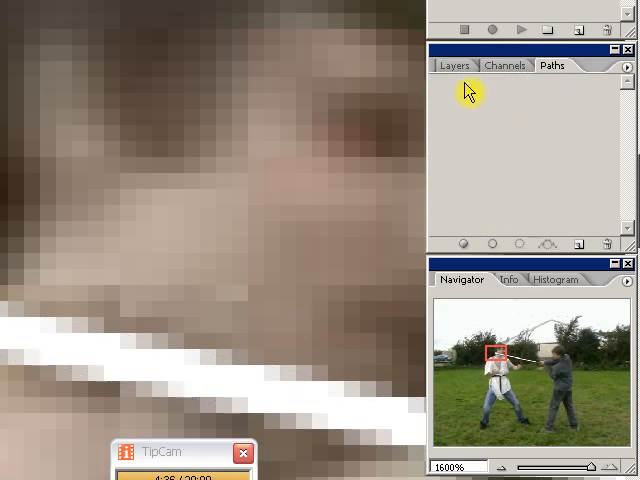
Return to the Layers panel showing Layer 1 above the background
click(454, 65)
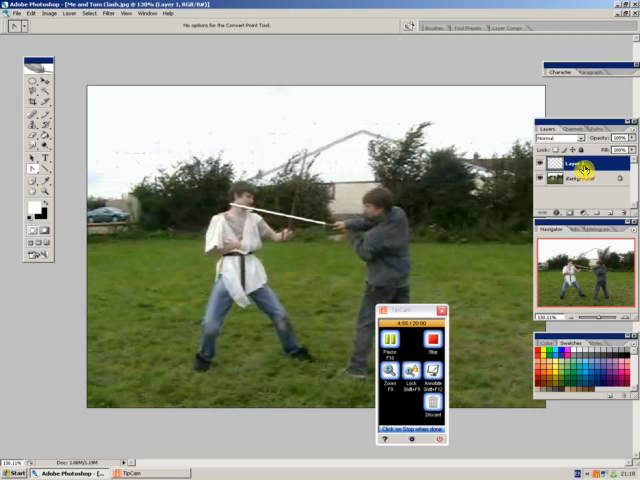
click(575, 182)
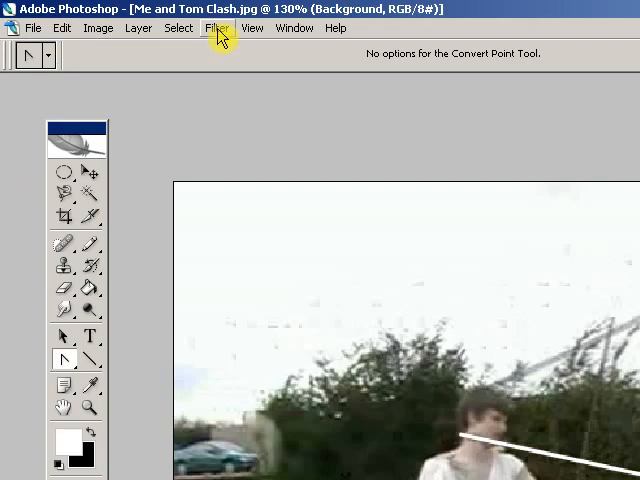
click(216, 28)
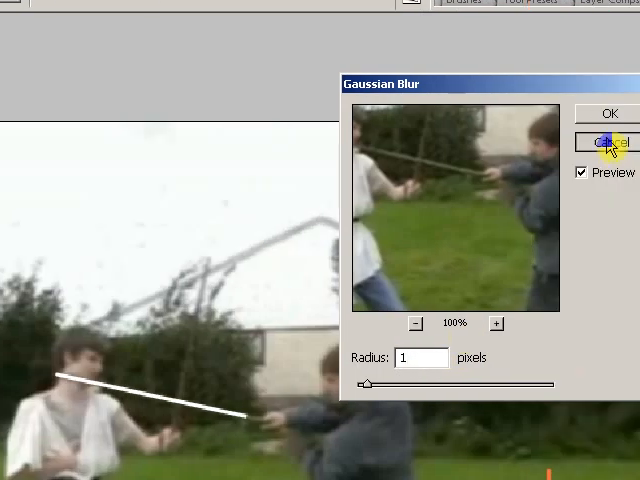
click(605, 142)
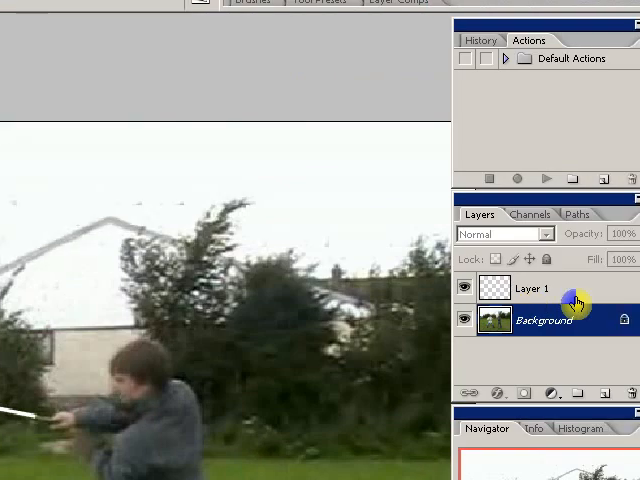
Select Layer 1 and apply a Gaussian Blur with Radius 1 to the white line
click(535, 288)
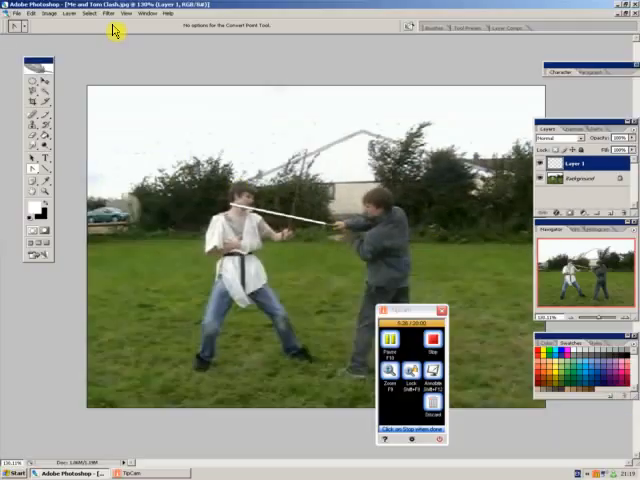
click(107, 14)
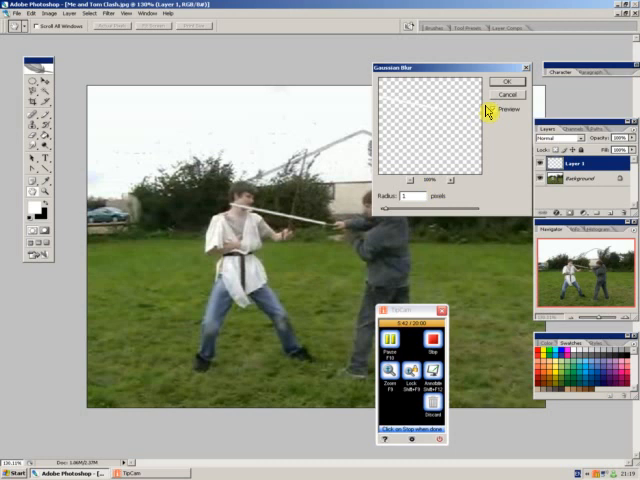
click(507, 93)
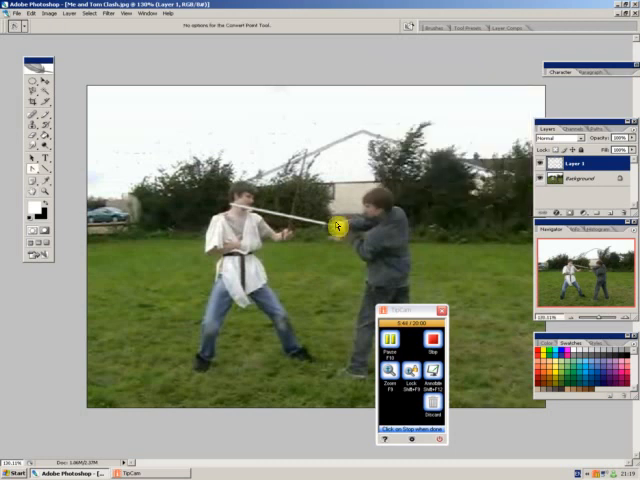
mouse_move(357, 268)
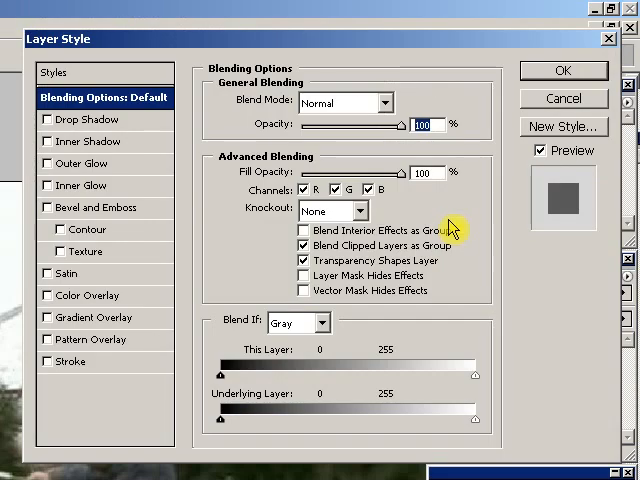
mouse_move(85, 140)
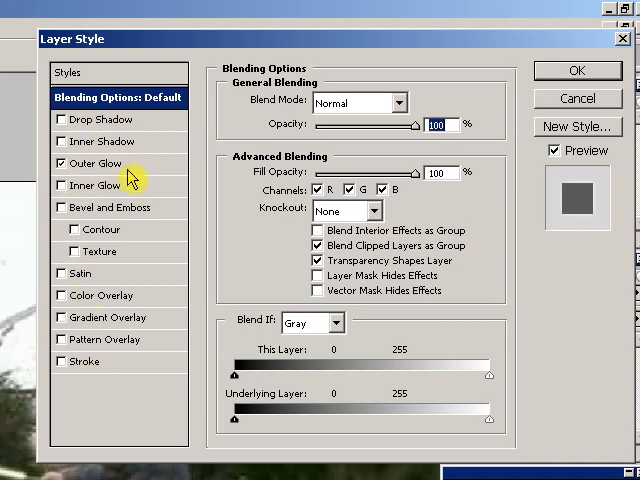
Show the Outer Glow options in Layer 1's Layer Style dialog
click(95, 163)
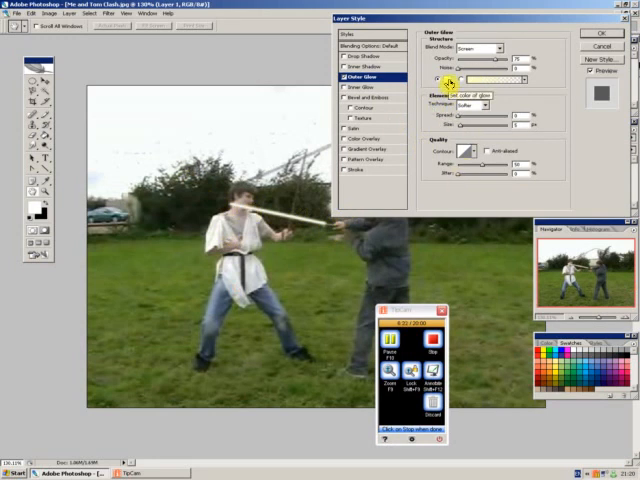
Choose red as the Outer Glow colour in the Color Picker
click(464, 80)
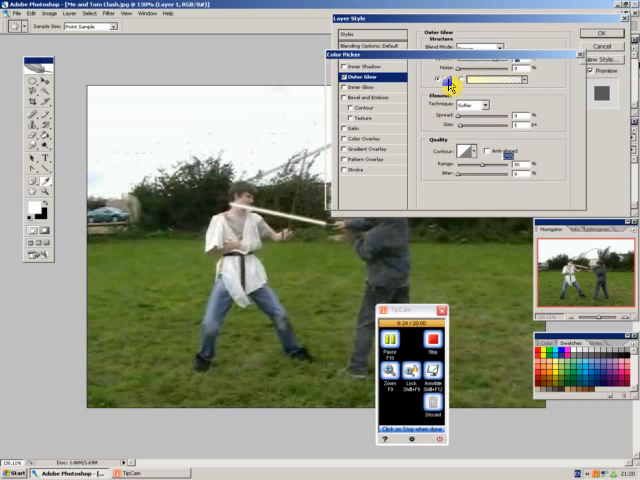
click(464, 80)
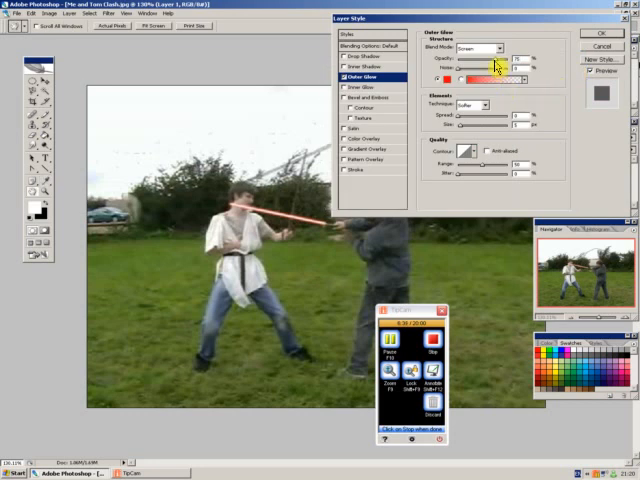
mouse_move(495, 66)
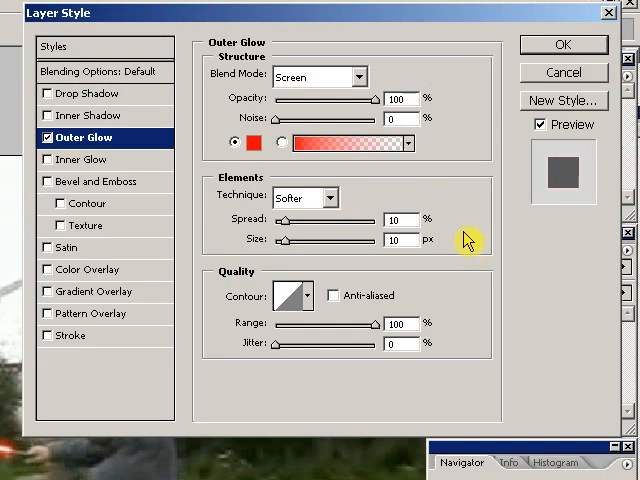
mouse_move(443, 359)
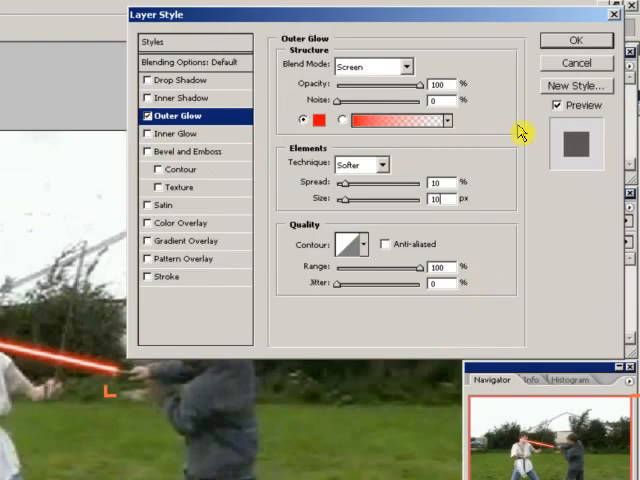
Apply Outer Glow with Opacity 100%, Spread 10%, Size 10 px and Range 100%
click(576, 40)
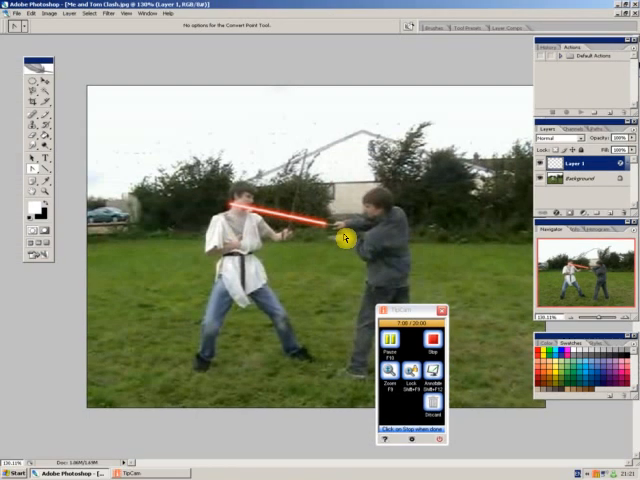
mouse_move(262, 225)
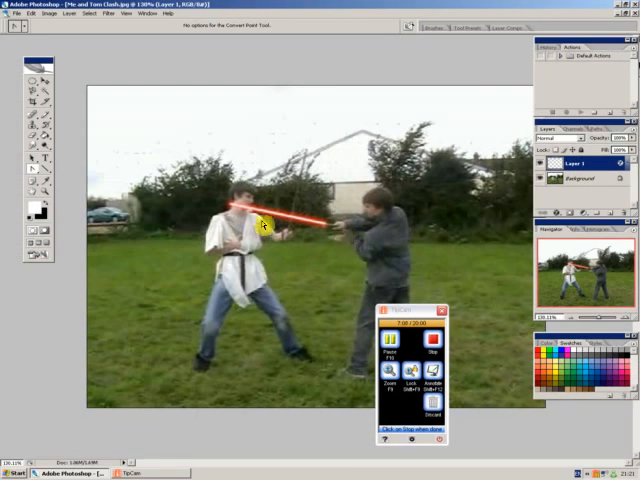